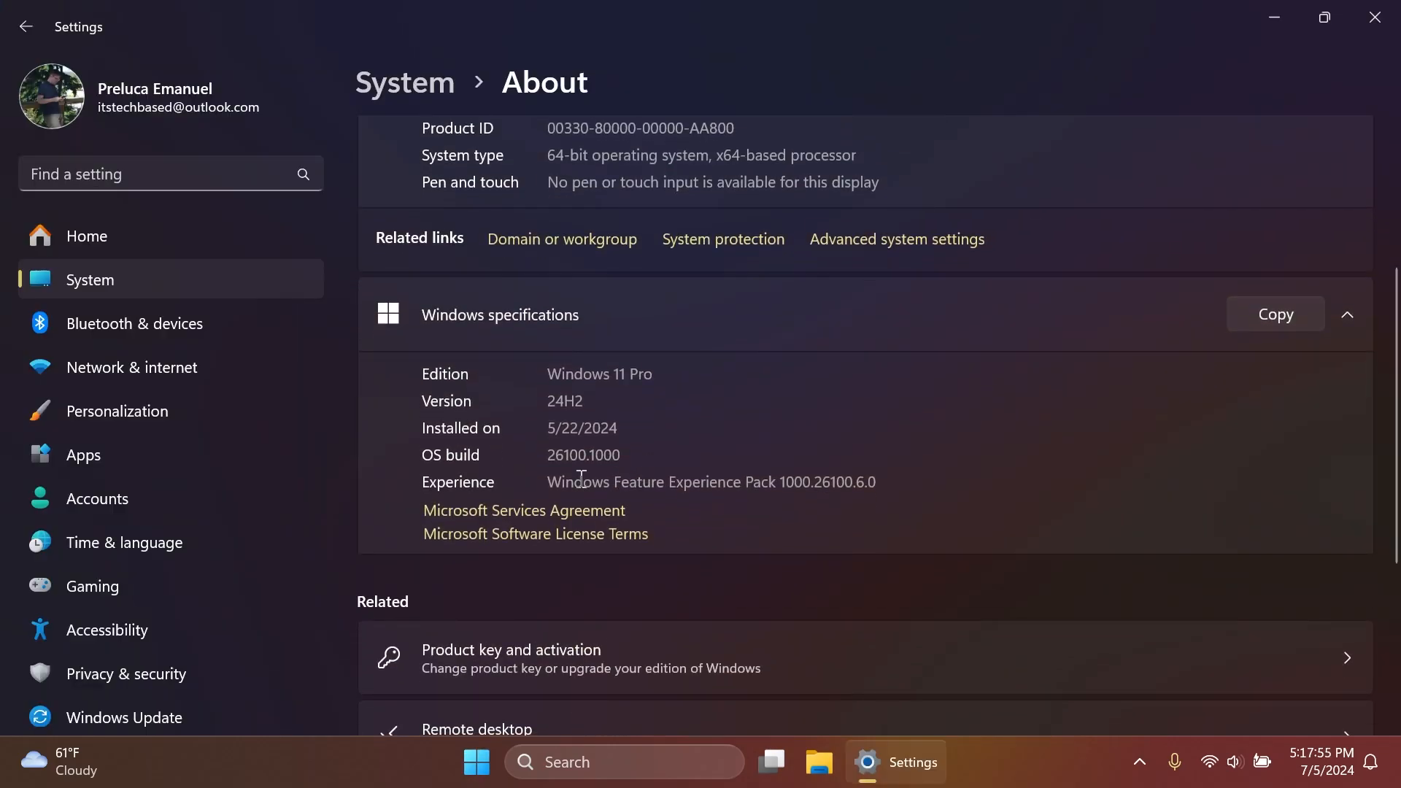
{"action": "mouse_move", "coordinate": [727, 436]}
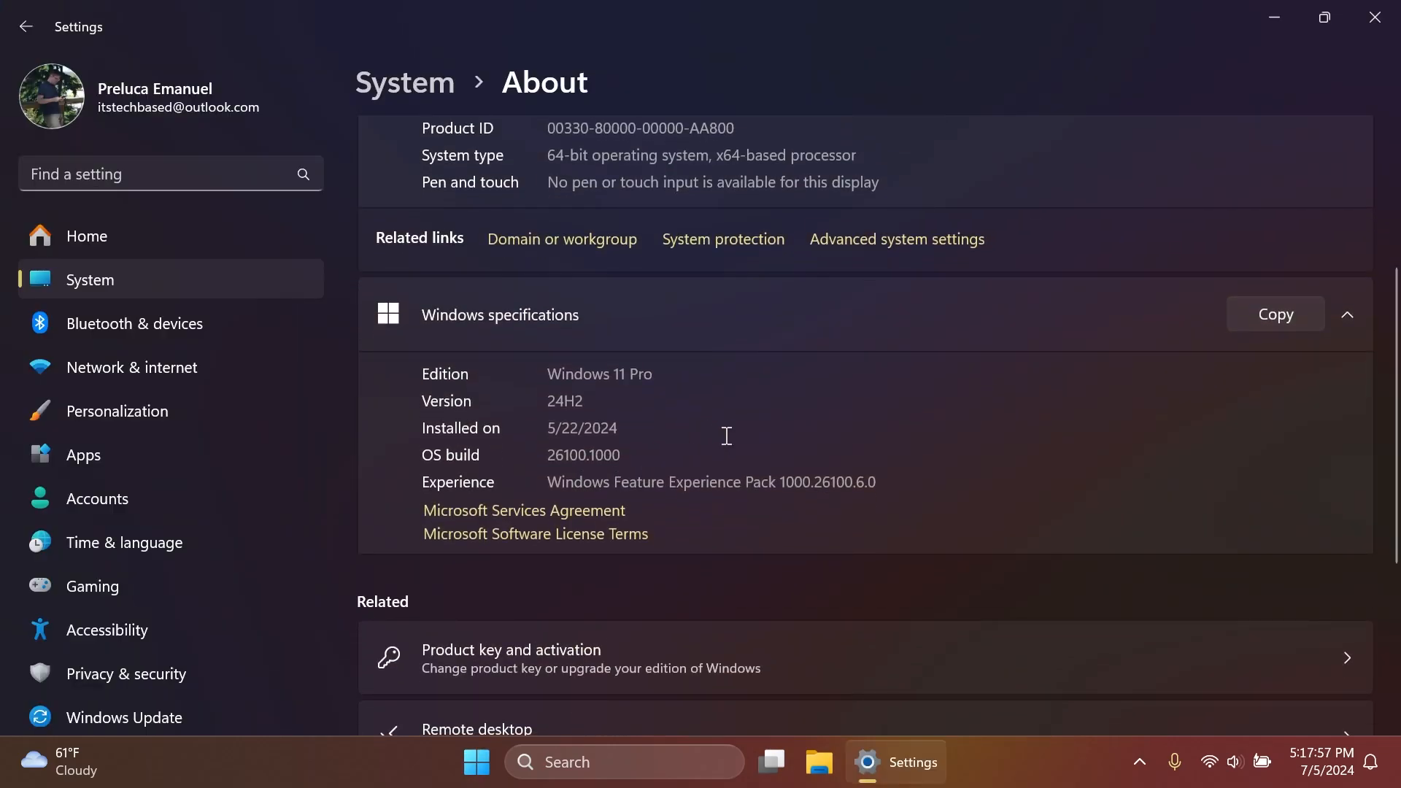
- Close Settings after confirming Windows 11 Pro 24H2, build 26100.1000
{"action": "left_click", "coordinate": [1323, 16]}
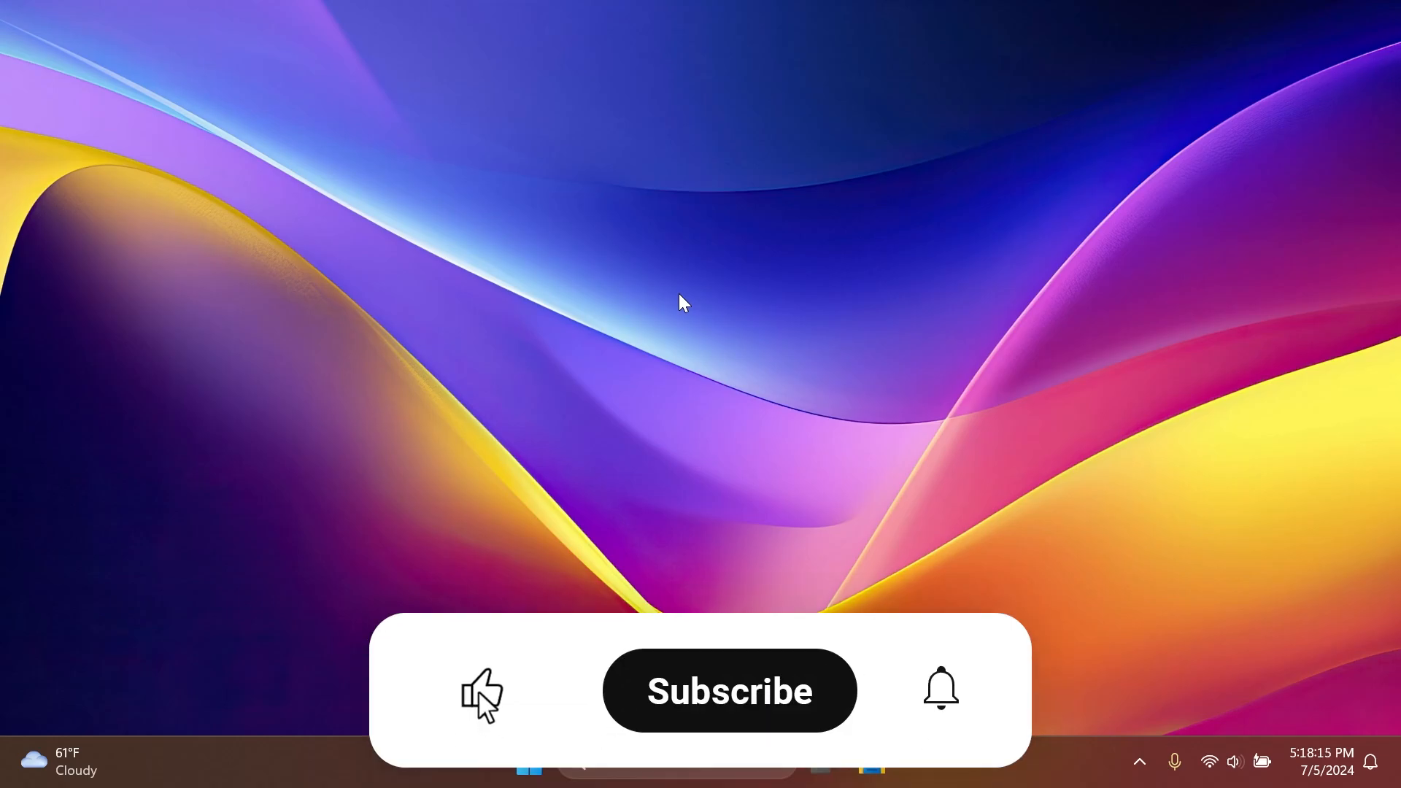
- Start reopening Settings from the taskbar to reach the Windows Update page
{"action": "left_click", "coordinate": [729, 691]}
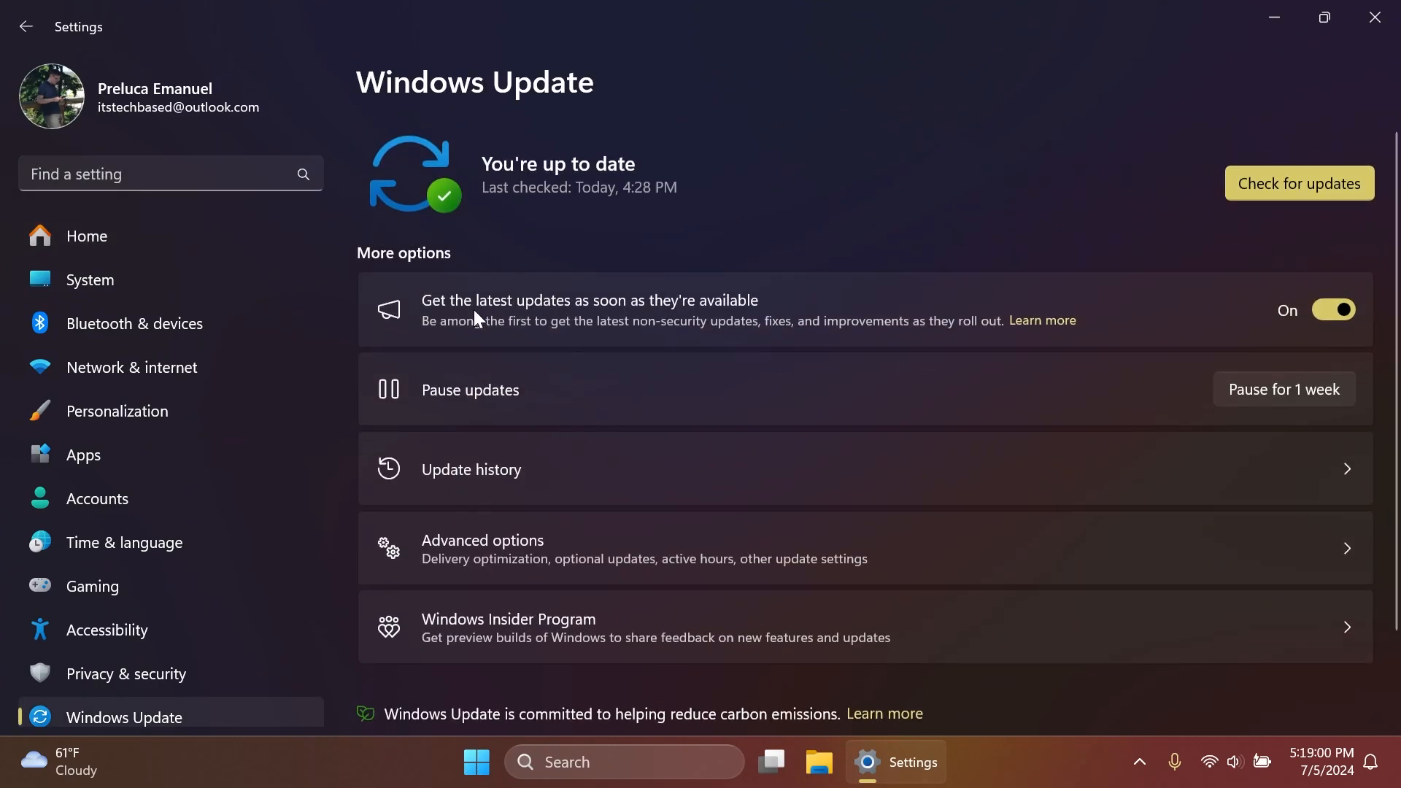
{"action": "mouse_move", "coordinate": [684, 305]}
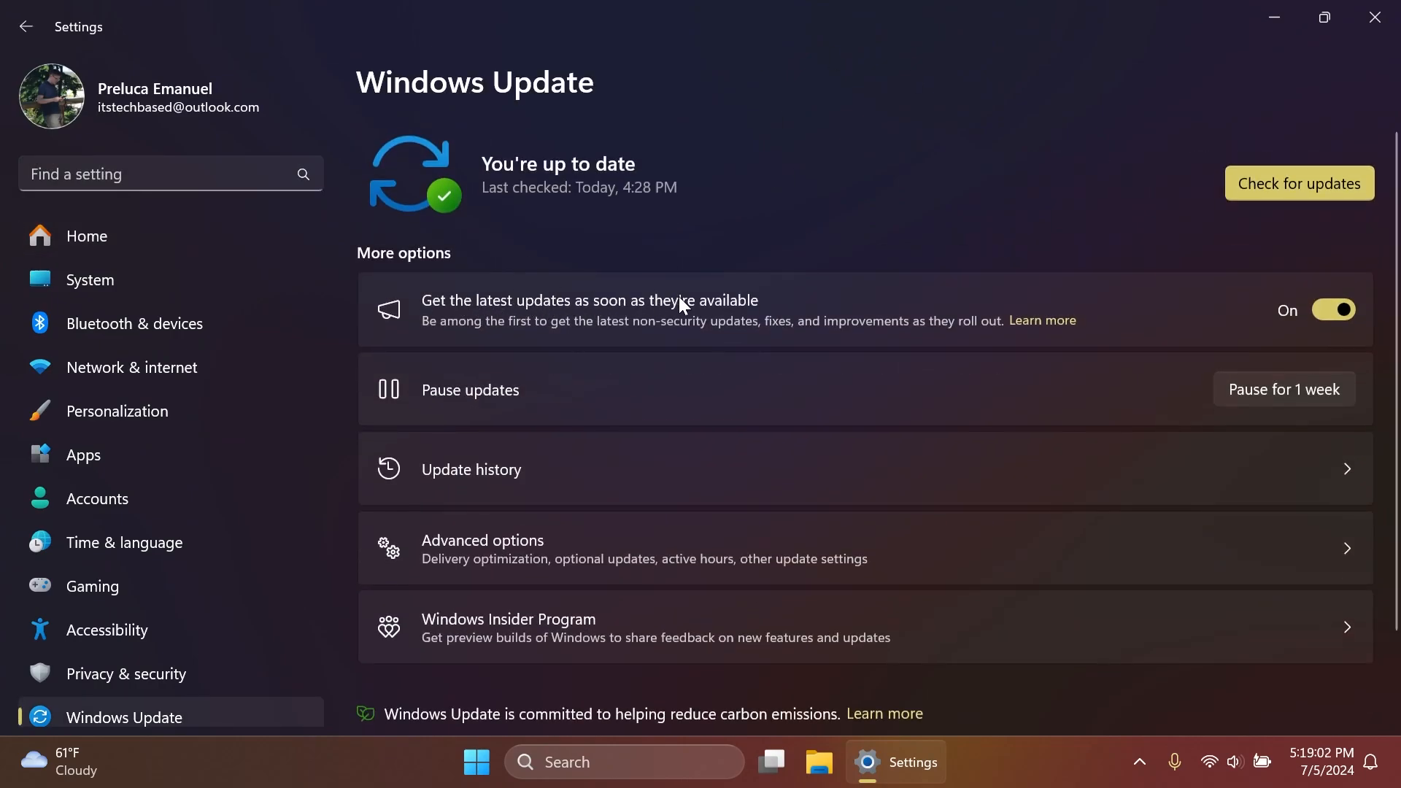
- Launch an update check on Windows Update and close Settings while it runs
{"action": "left_click", "coordinate": [1298, 183]}
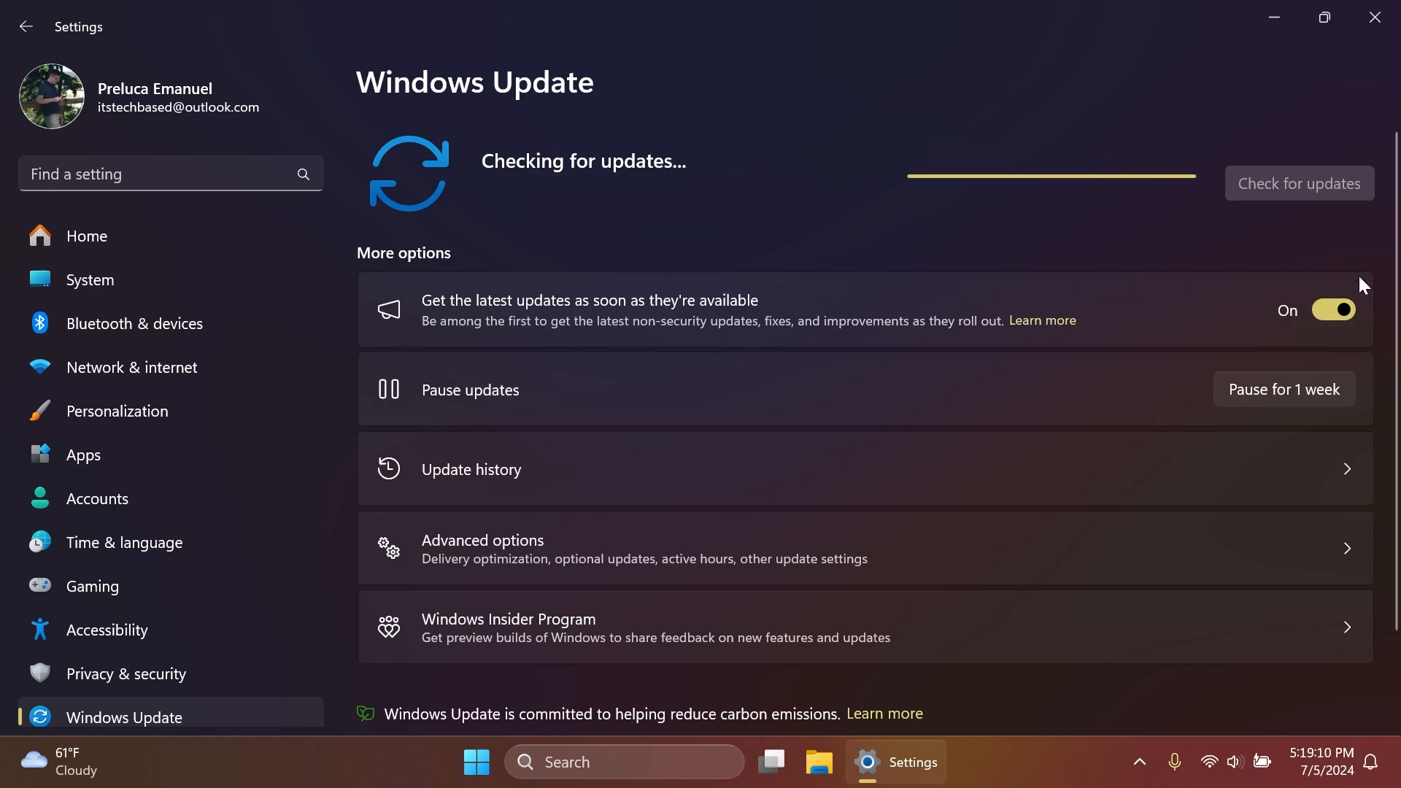
{"action": "mouse_move", "coordinate": [536, 359]}
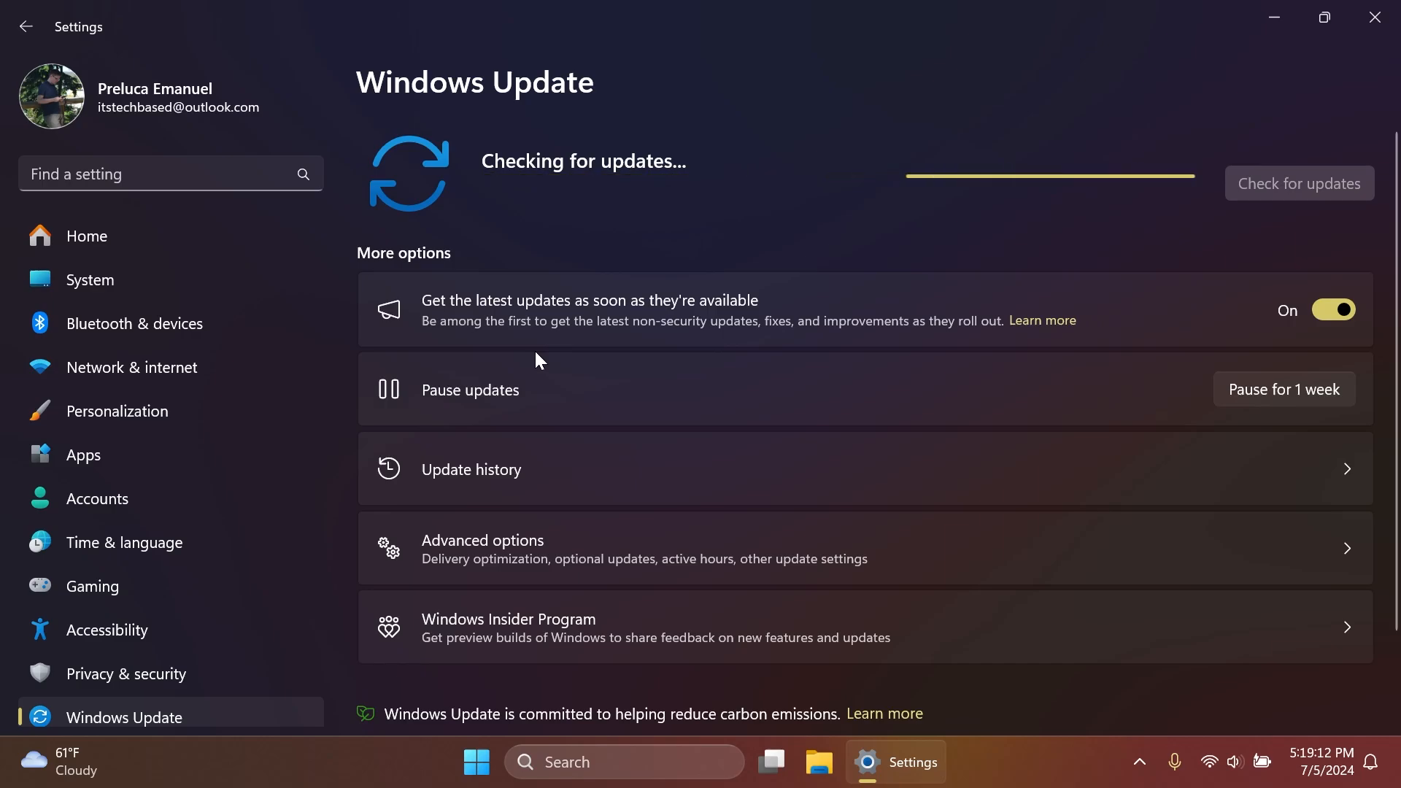
{"action": "mouse_move", "coordinate": [840, 163]}
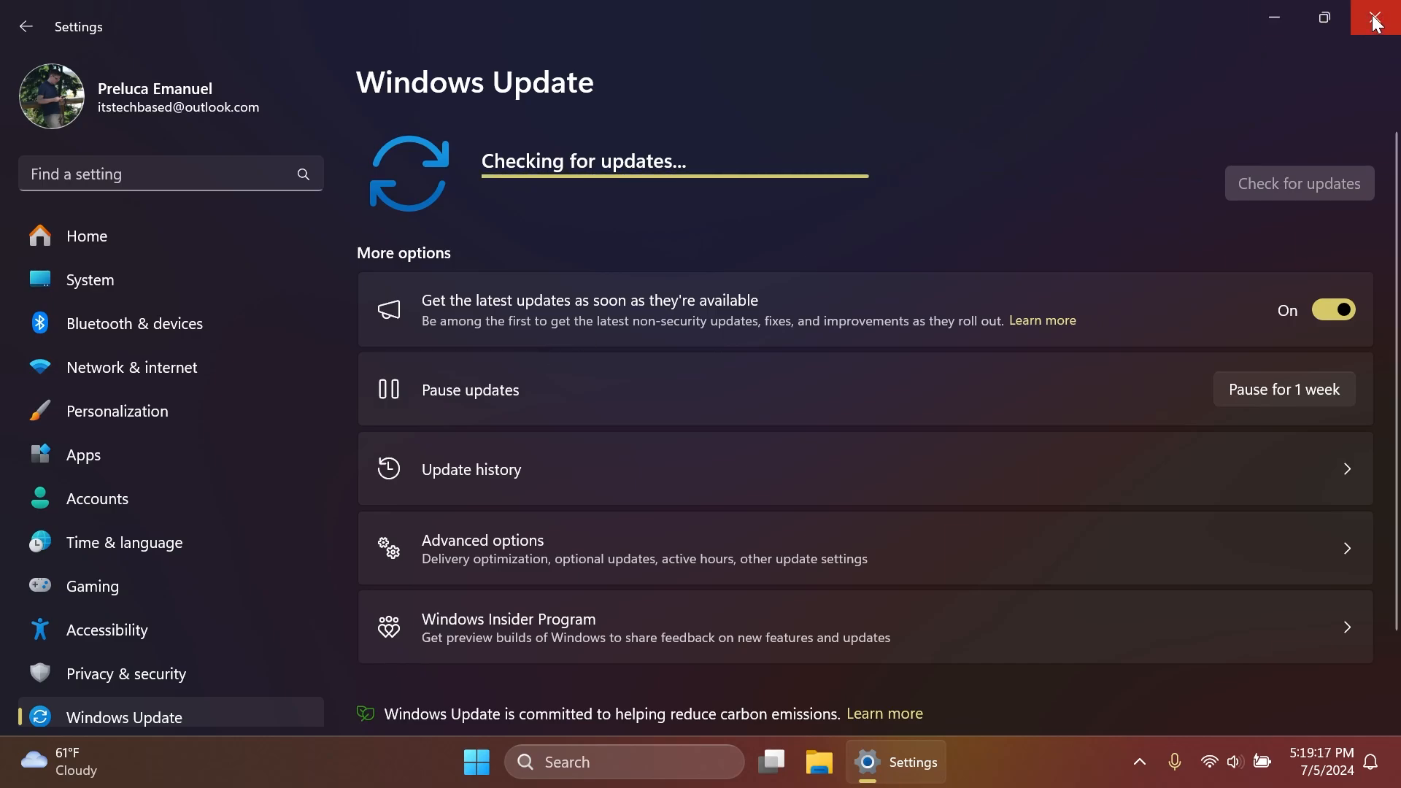
{"action": "left_click", "coordinate": [1378, 18]}
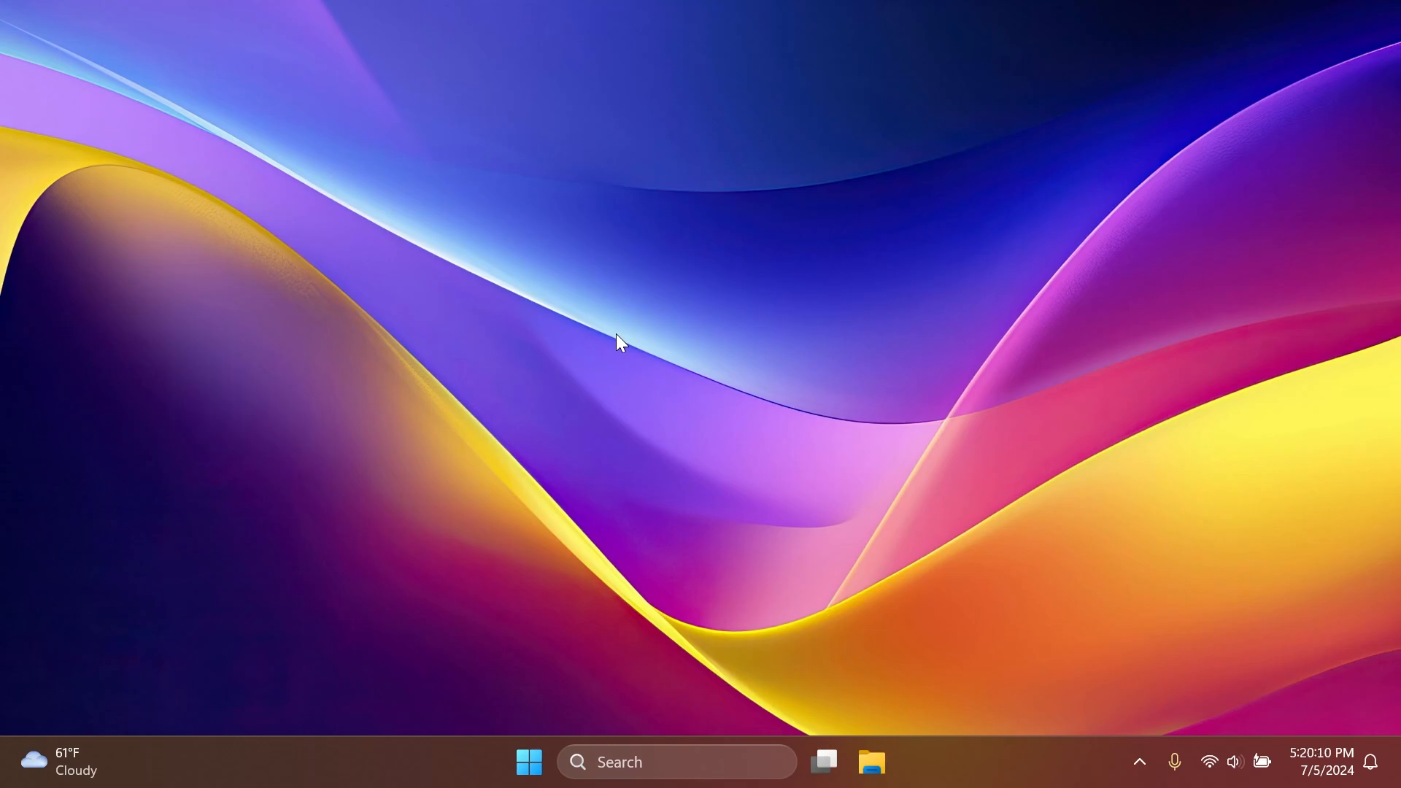
{"action": "type", "text": "defe"}
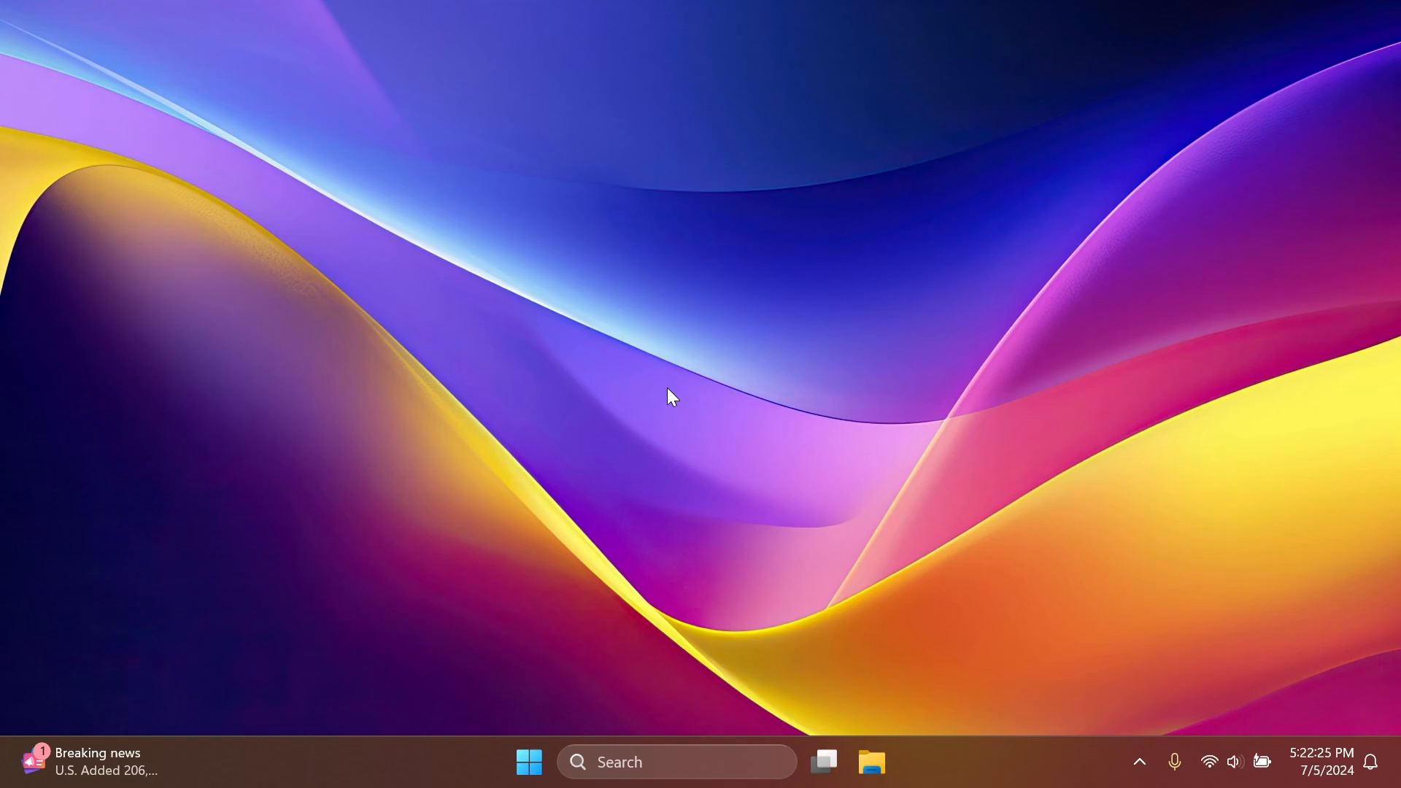
- Open Task View to show the virtual desktops overview with Desktop 1
{"action": "left_click", "coordinate": [823, 762]}
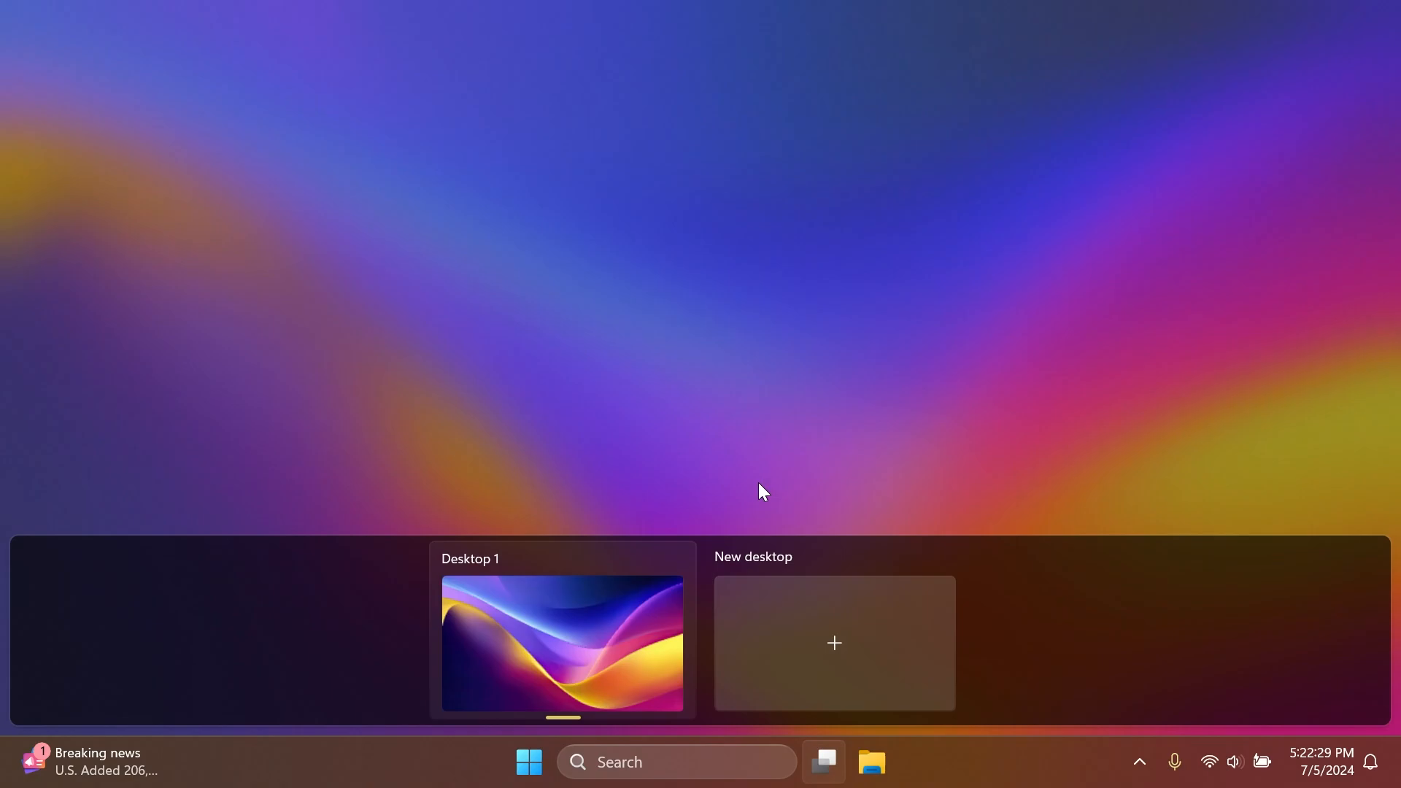
{"action": "mouse_move", "coordinate": [754, 447]}
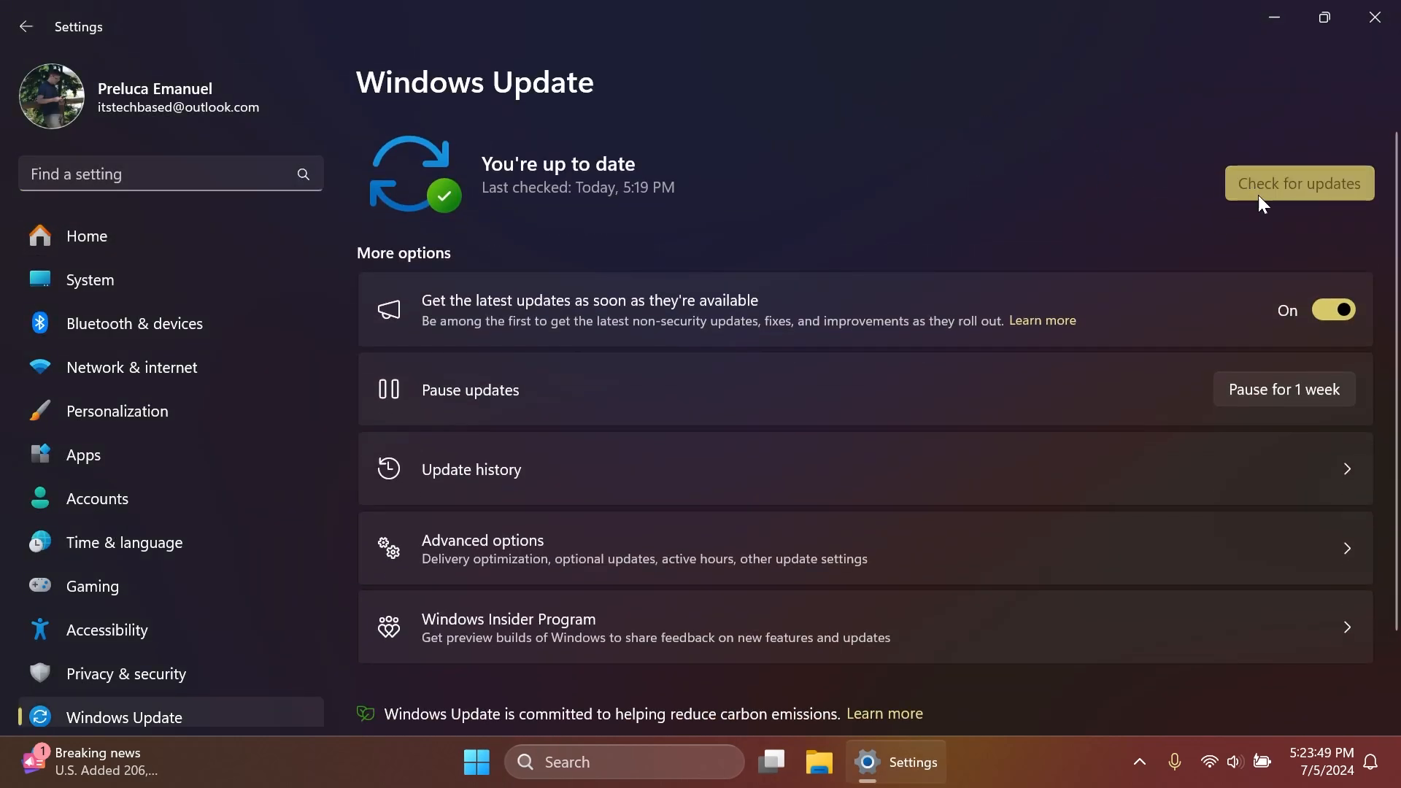
- Run Check for updates again until Windows Update reports You're up to date
{"action": "left_click", "coordinate": [1297, 184]}
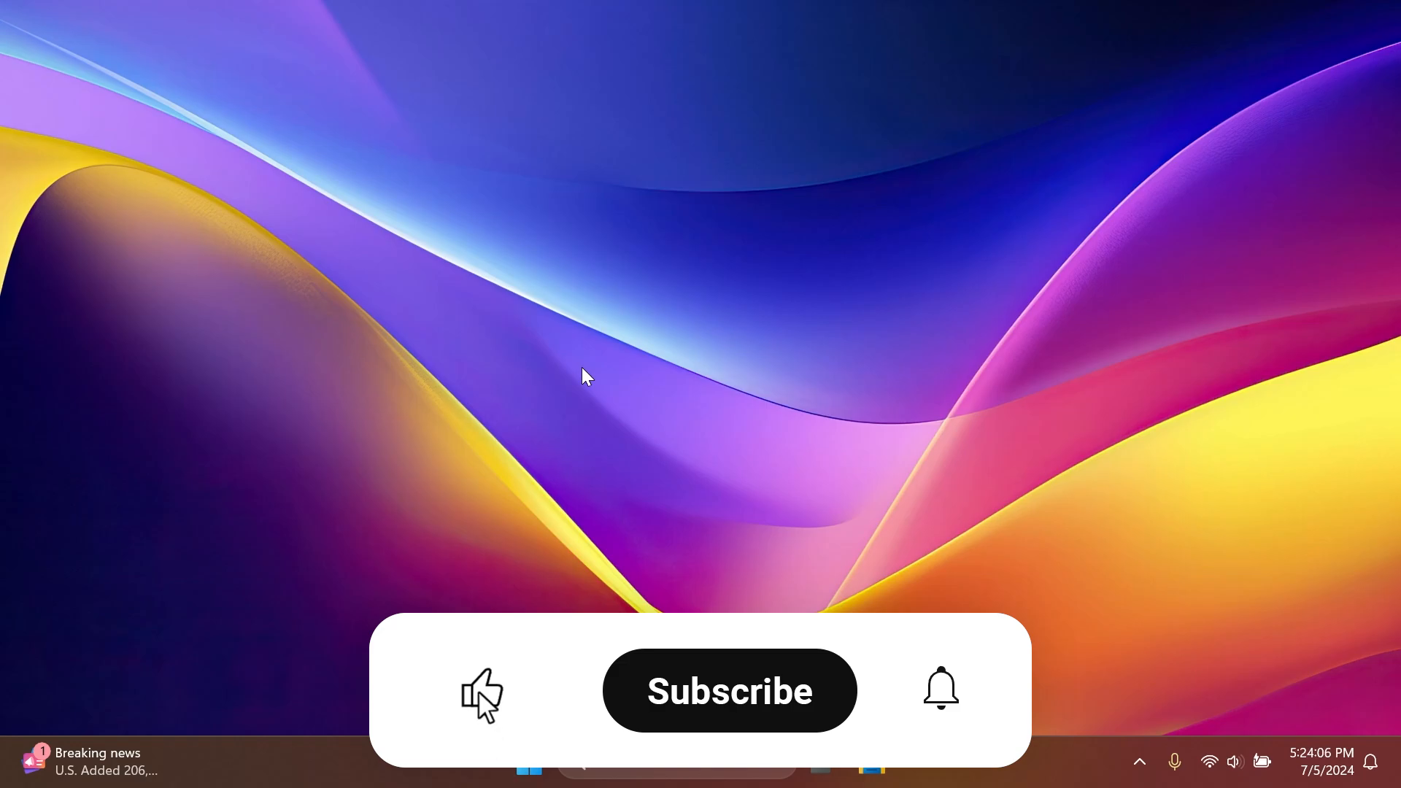
{"action": "left_click", "coordinate": [728, 690]}
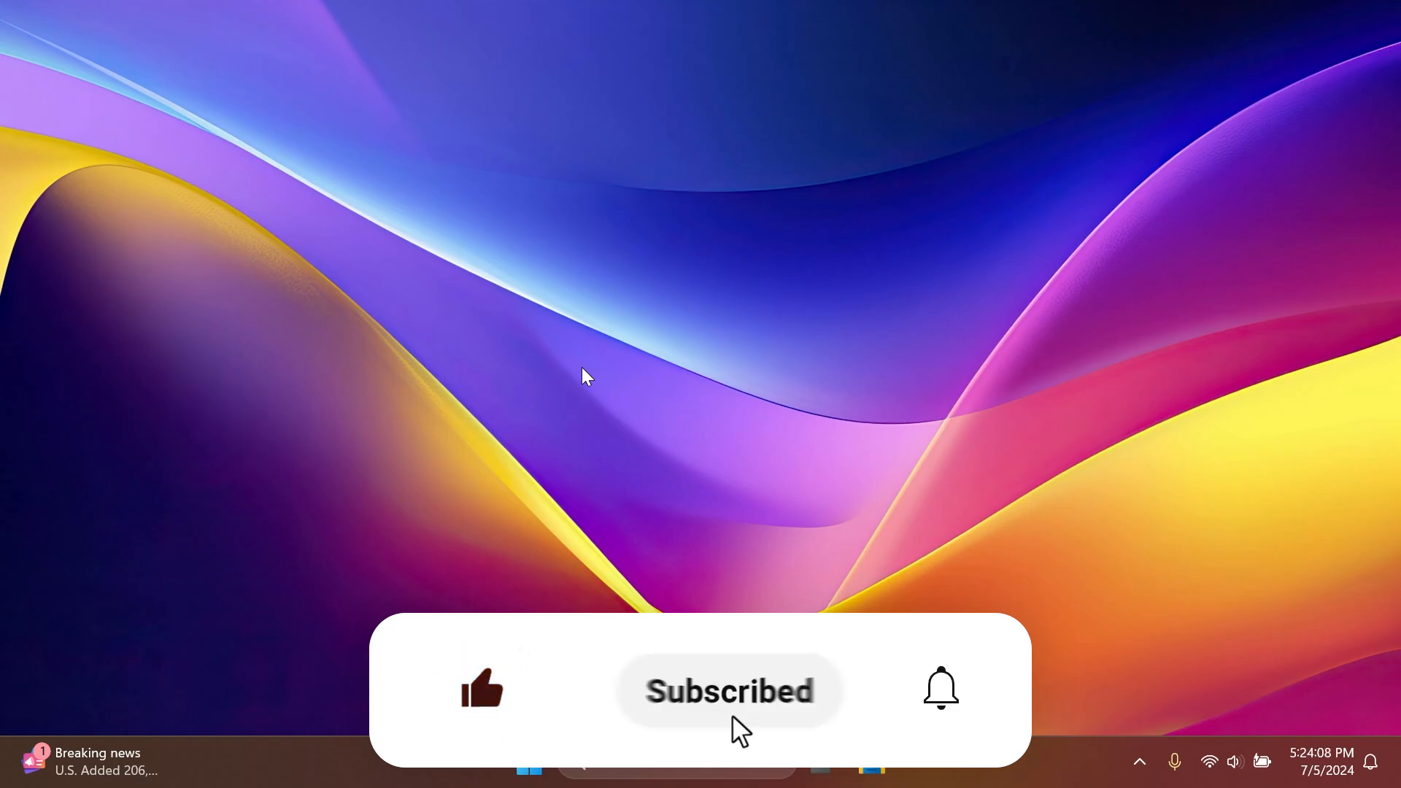
{"action": "left_click", "coordinate": [941, 689]}
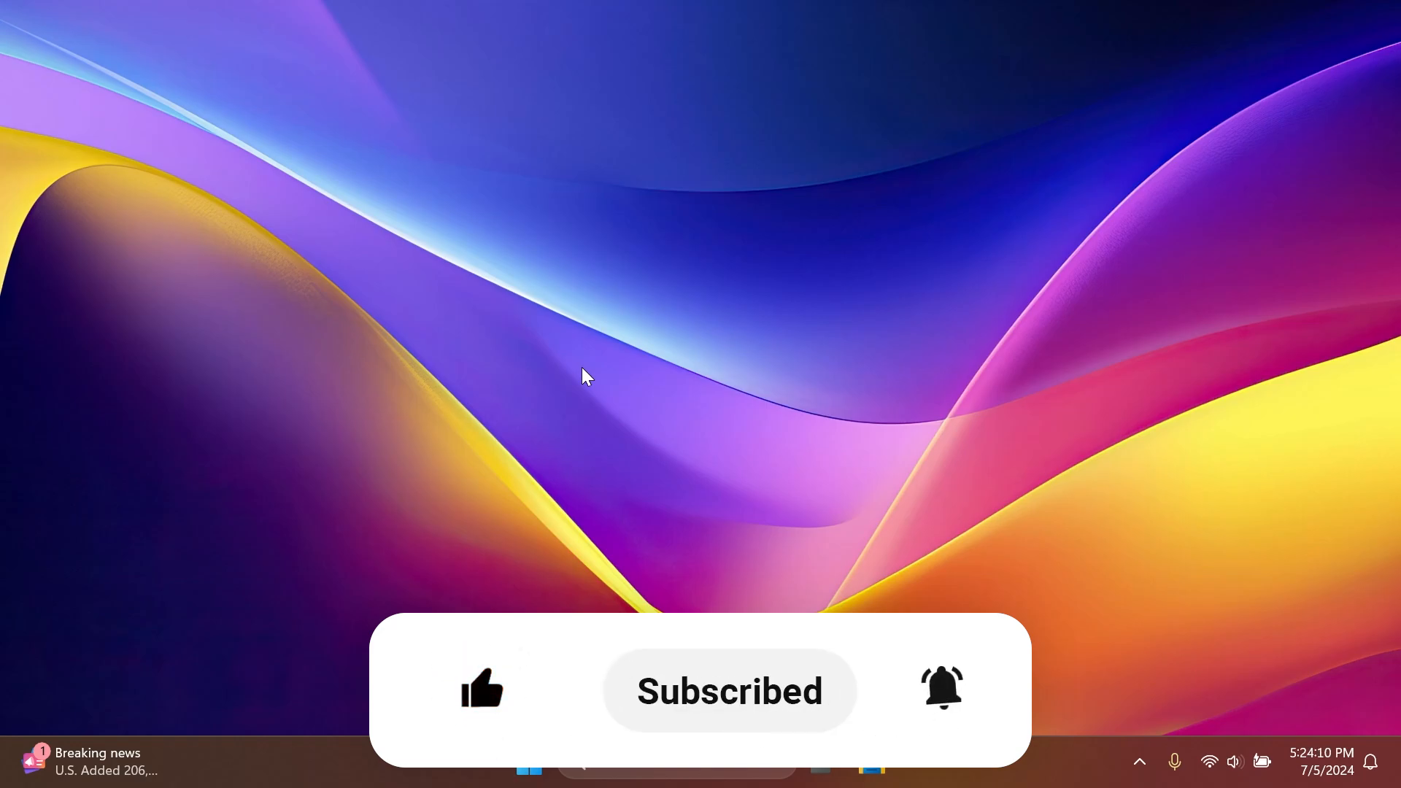